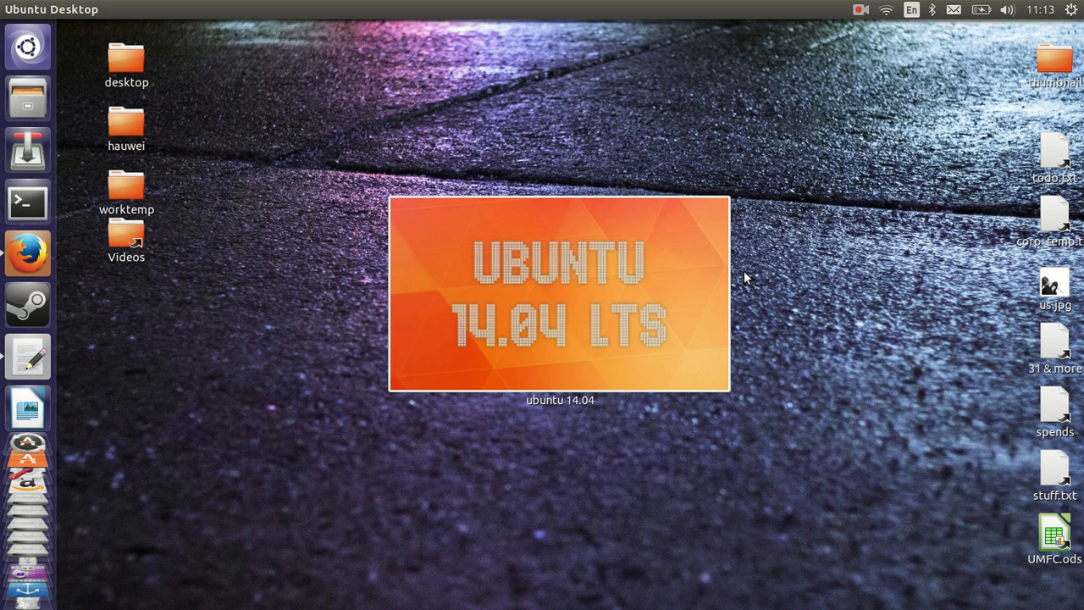
{"action": "mouse_move", "coordinate": [471, 110]}
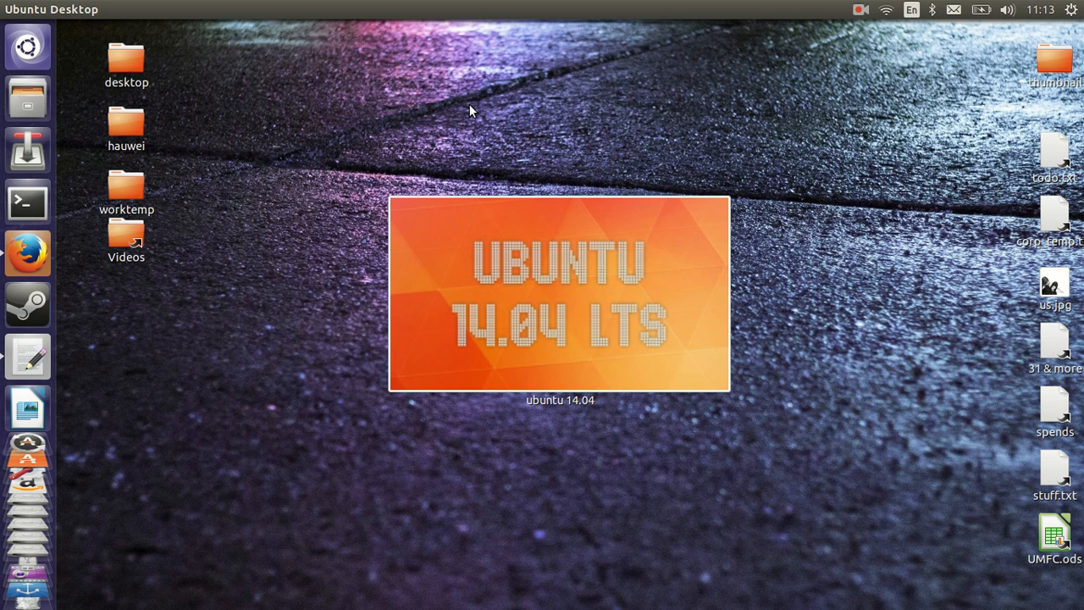
{"action": "mouse_move", "coordinate": [328, 154]}
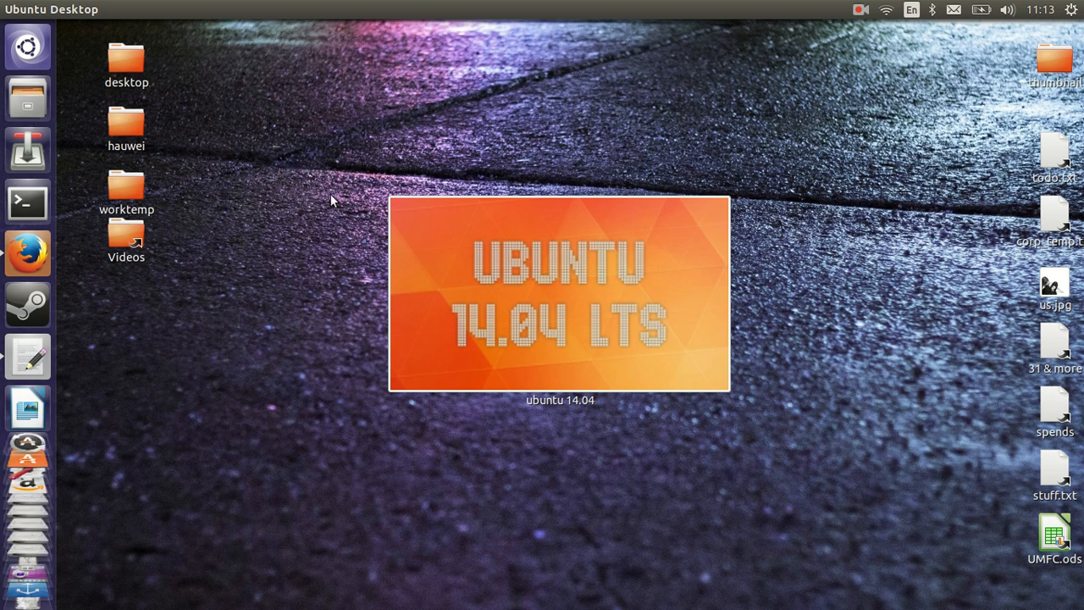
Step: In Terminal, run sudo apt-get install unity-tweak-tool; it's already the newest version
{"action": "left_click", "coordinate": [27, 202]}
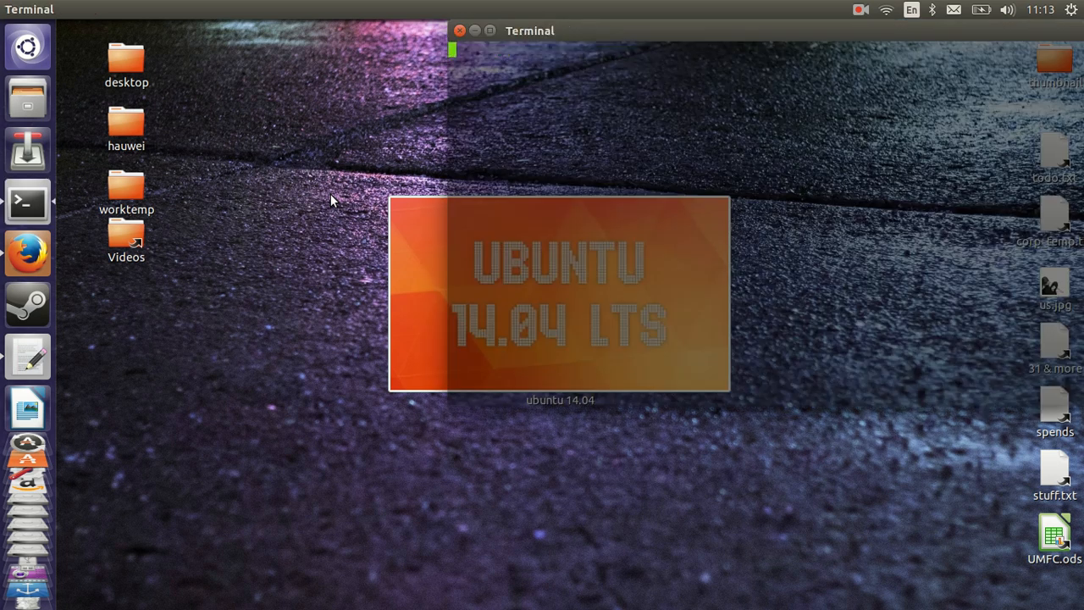
{"action": "type", "text": "sudo apt"}
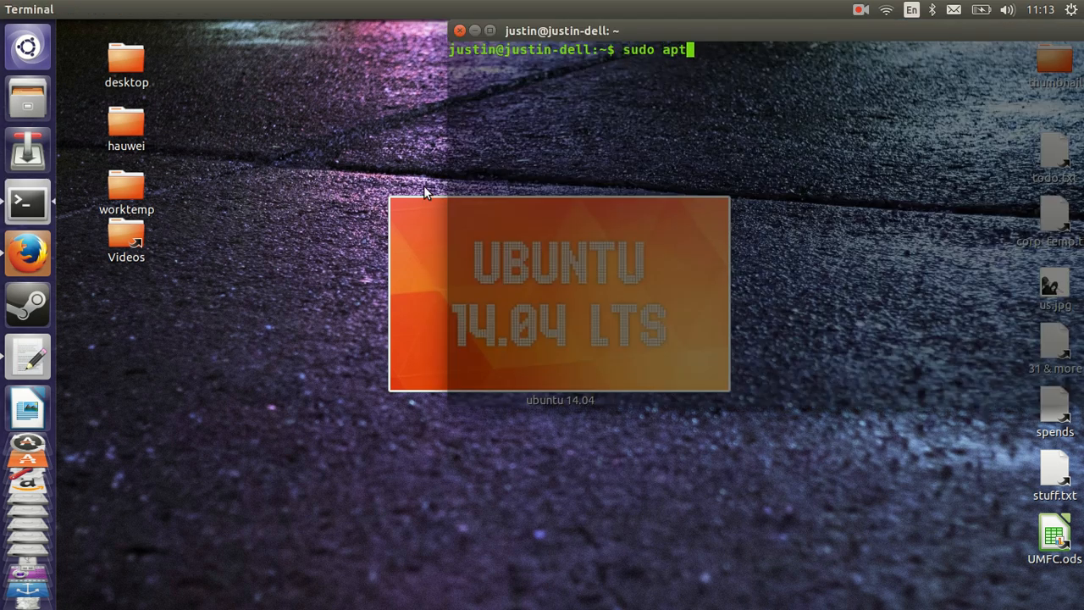
{"action": "type", "text": "-get install unity-tweak-tool"}
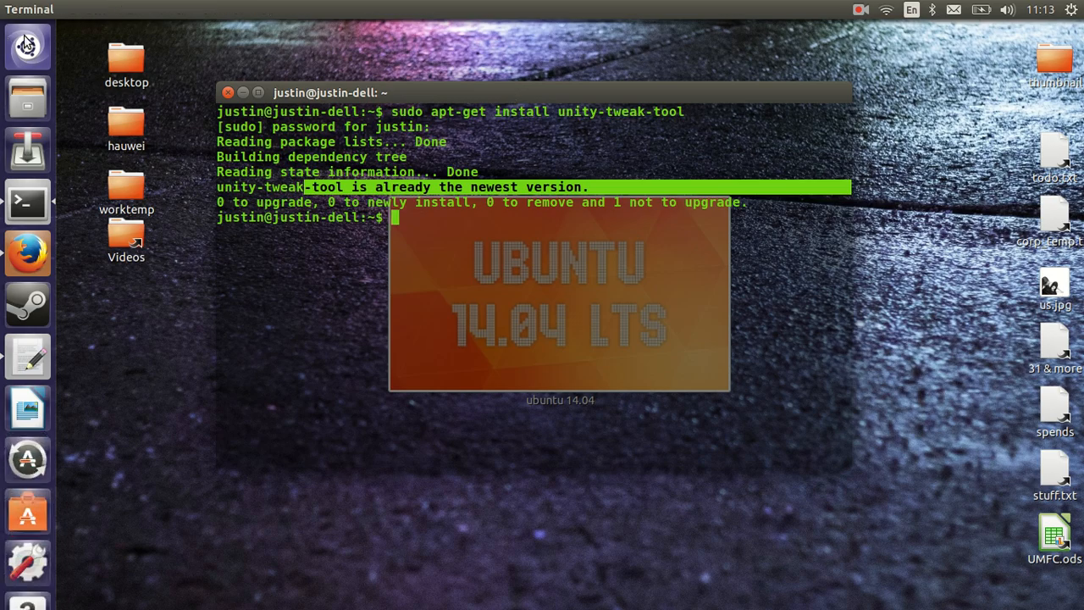
{"action": "type", "text": "u"}
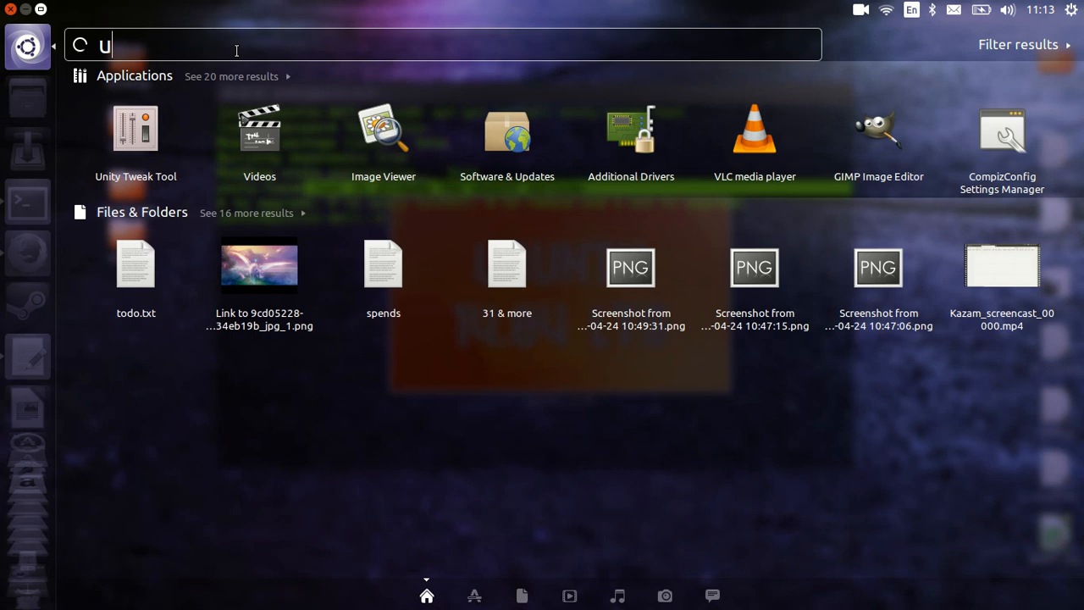
Step: Search the Dash for 'unity t' and launch Unity Tweak Tool
{"action": "type", "text": "nity t"}
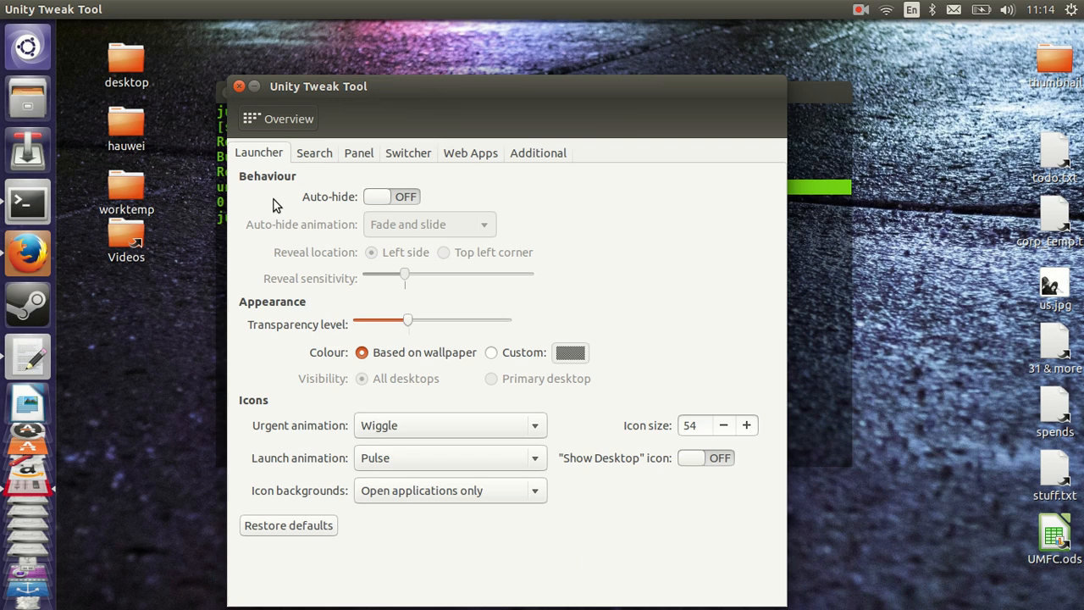
{"action": "mouse_move", "coordinate": [699, 403]}
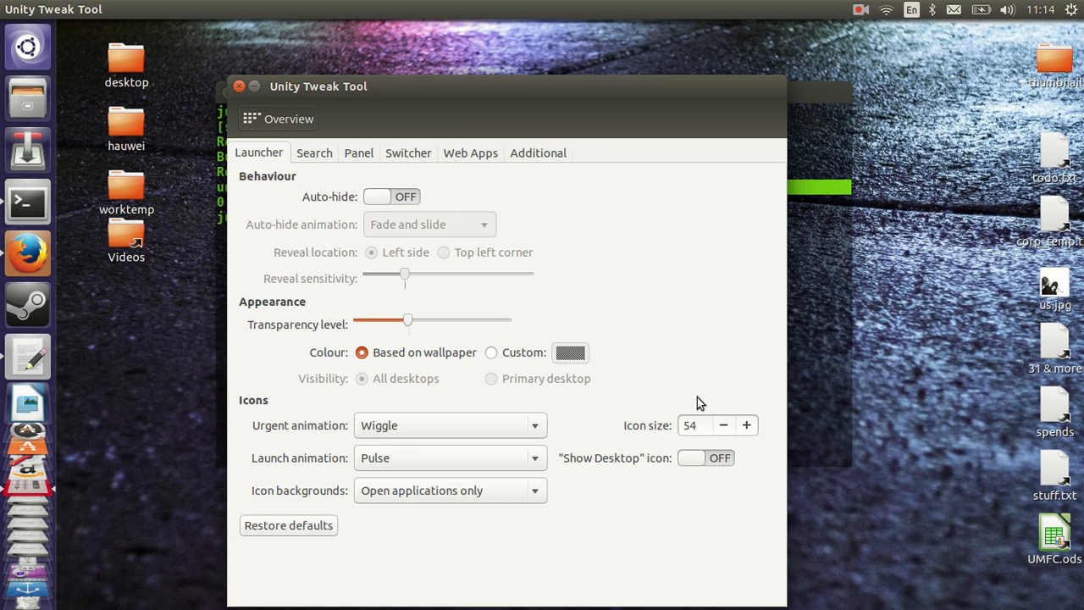
Step: Reduce launcher icon size to 32, enable auto-hide, and move to the Search settings
{"action": "left_click", "coordinate": [724, 425]}
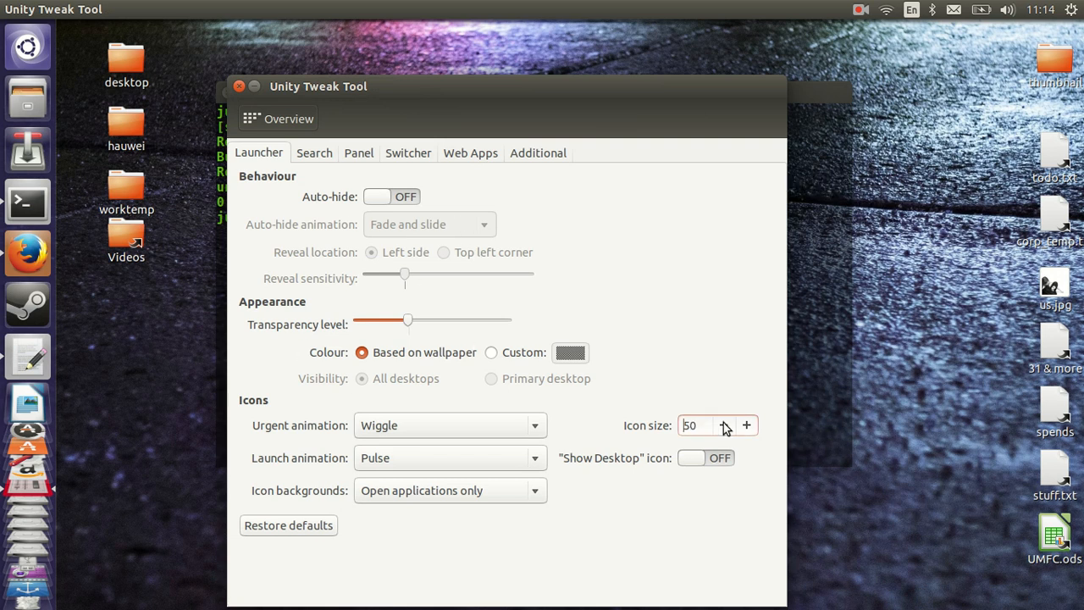
{"action": "left_click", "coordinate": [726, 429]}
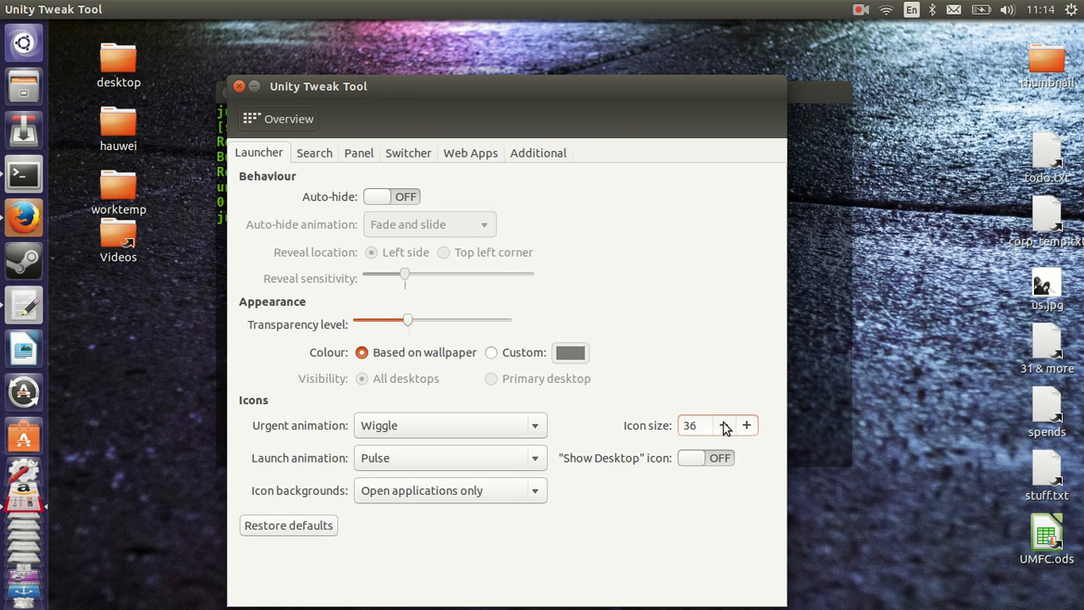
{"action": "left_click", "coordinate": [725, 429]}
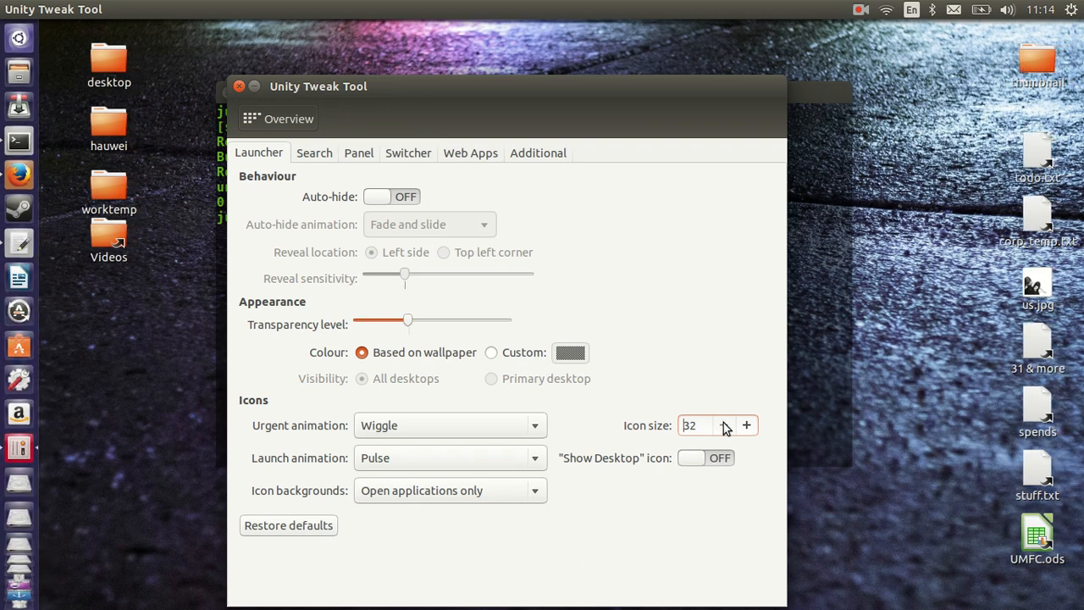
{"action": "left_click", "coordinate": [699, 425]}
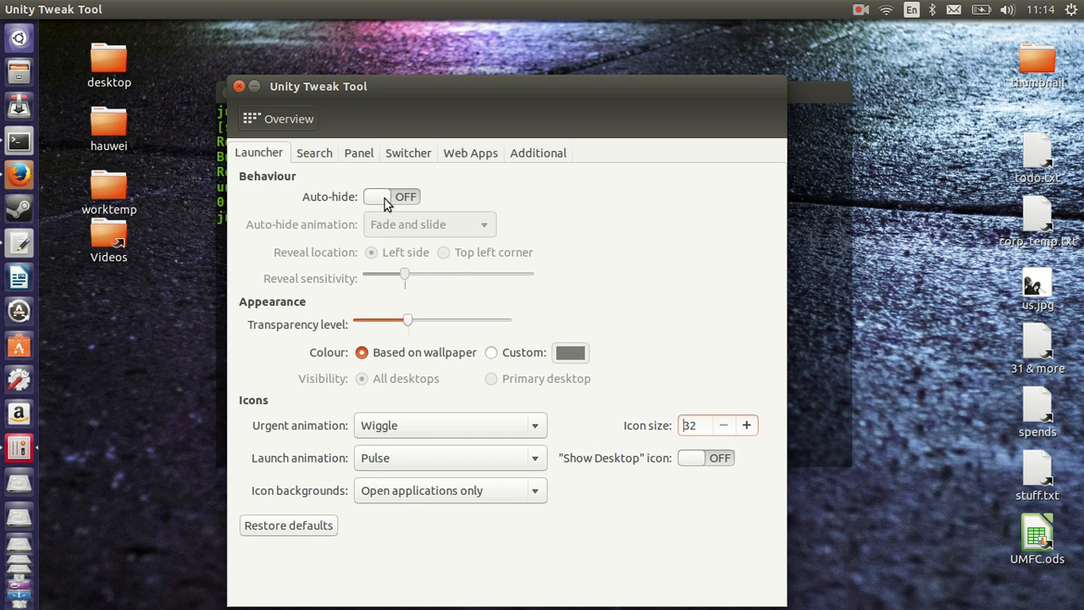
{"action": "left_click", "coordinate": [390, 197]}
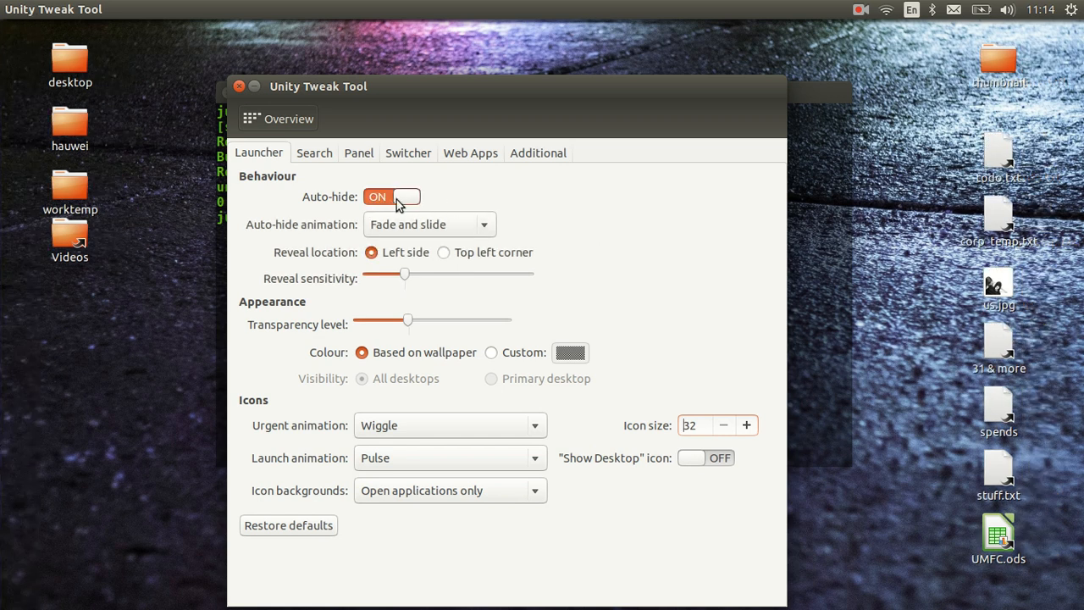
{"action": "left_click", "coordinate": [313, 152]}
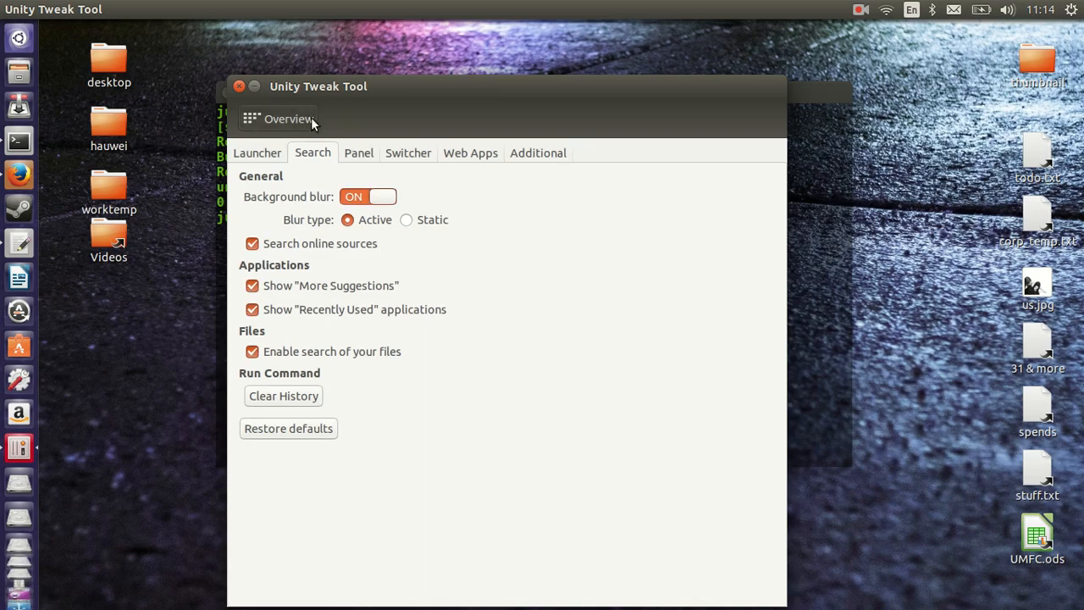
Step: Go from the Search settings back to the Overview category grid
{"action": "left_click", "coordinate": [368, 195]}
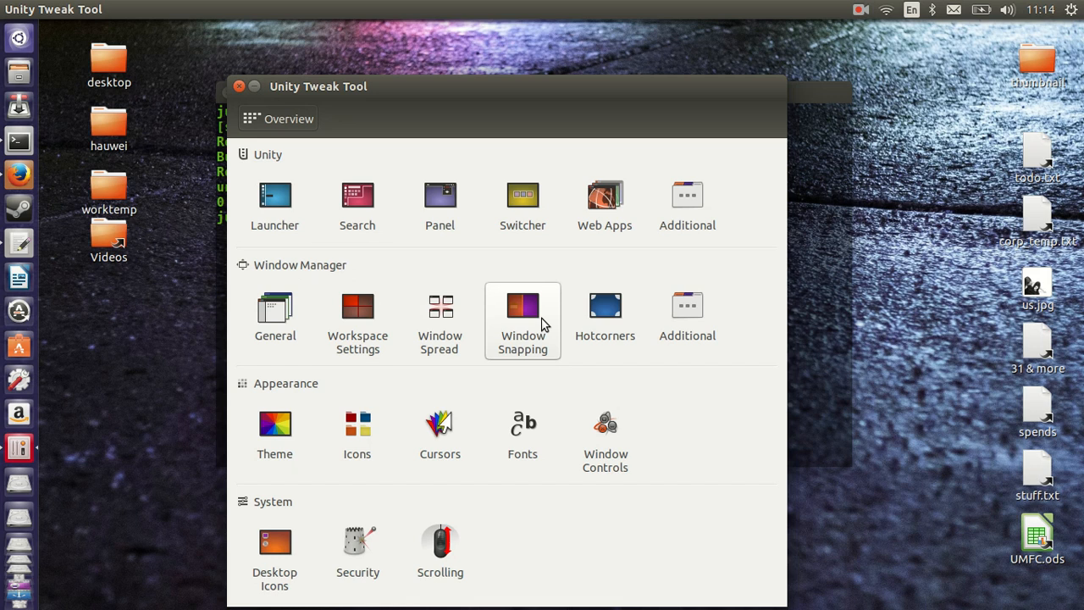
{"action": "mouse_move", "coordinate": [605, 303]}
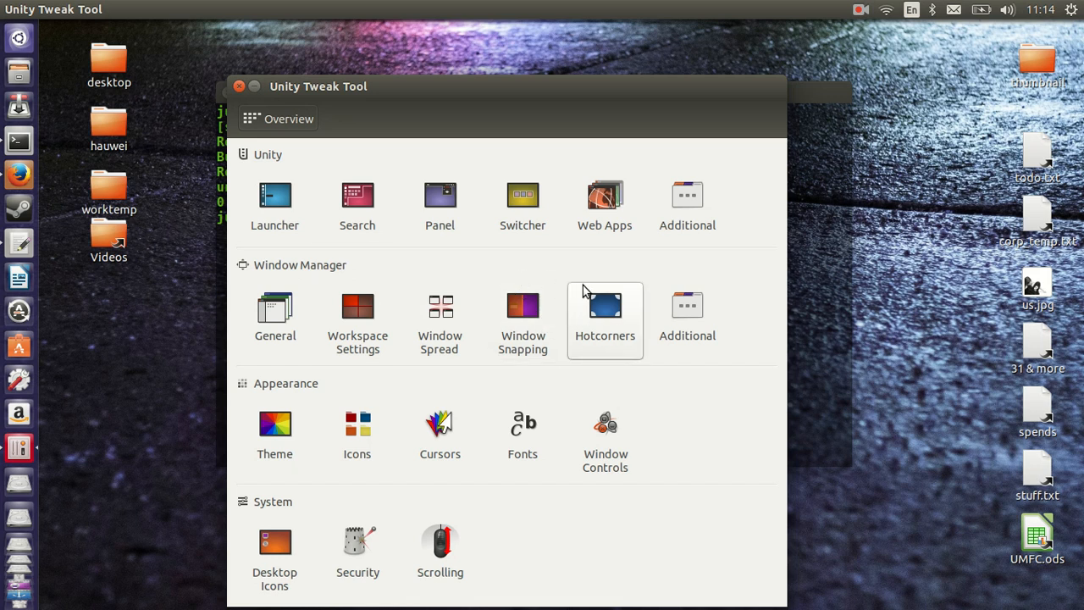
{"action": "mouse_move", "coordinate": [522, 305]}
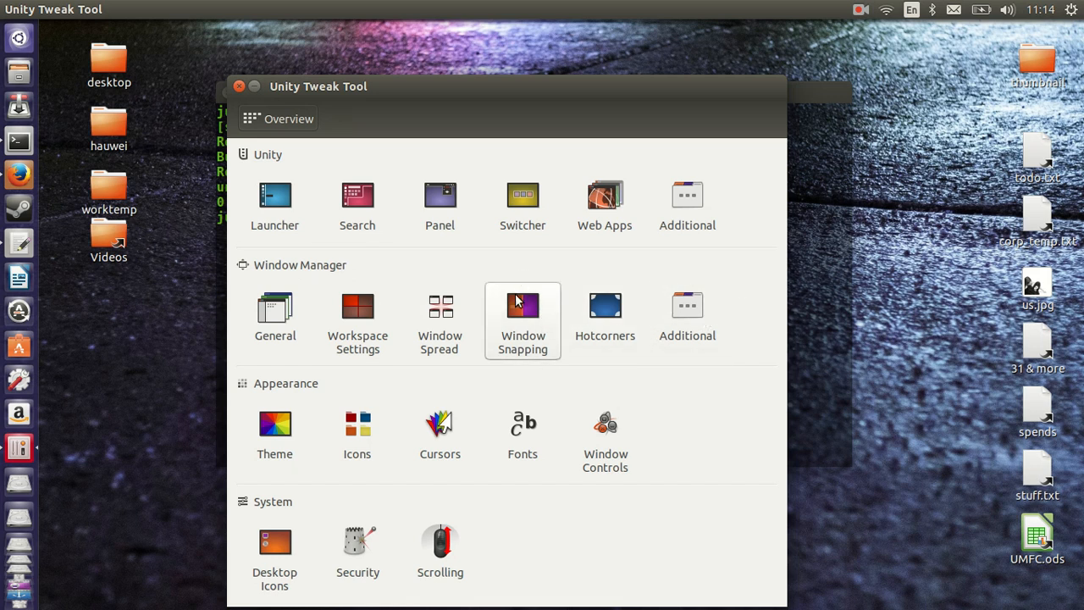
{"action": "mouse_move", "coordinate": [523, 197]}
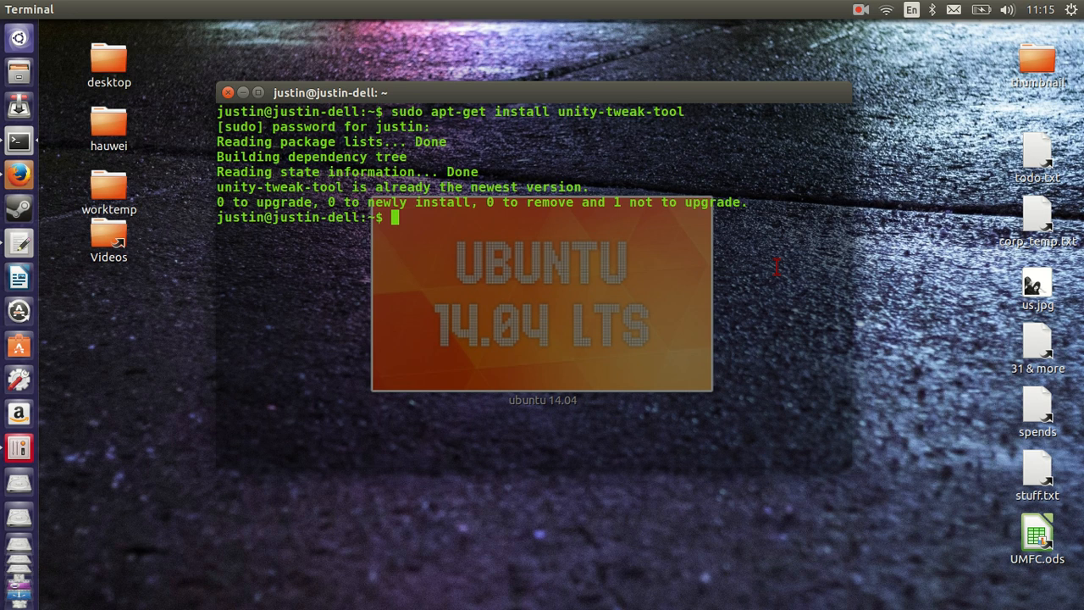
{"action": "mouse_move", "coordinate": [617, 227]}
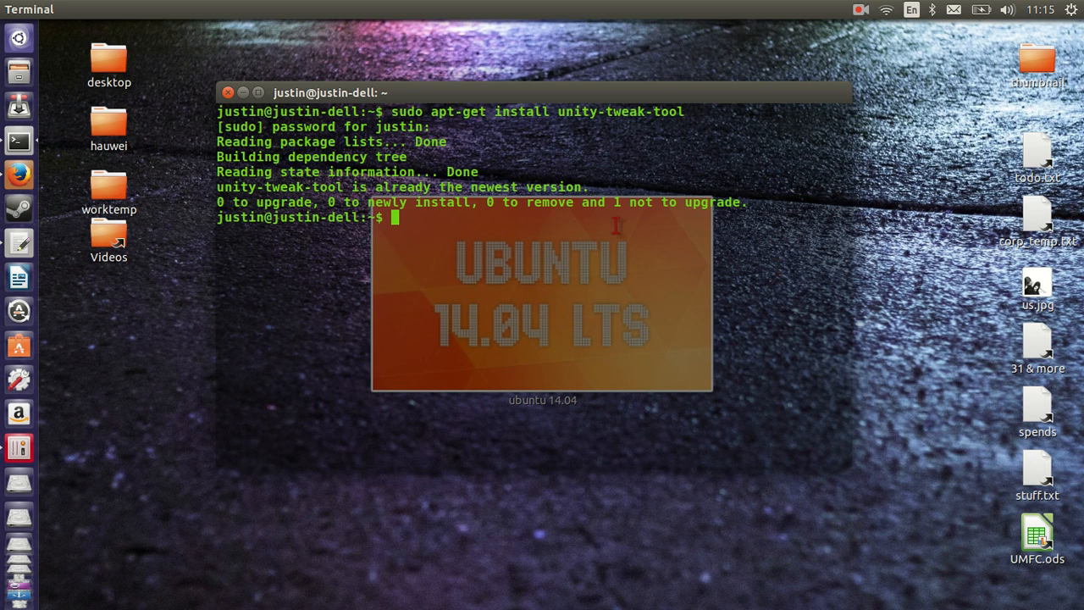